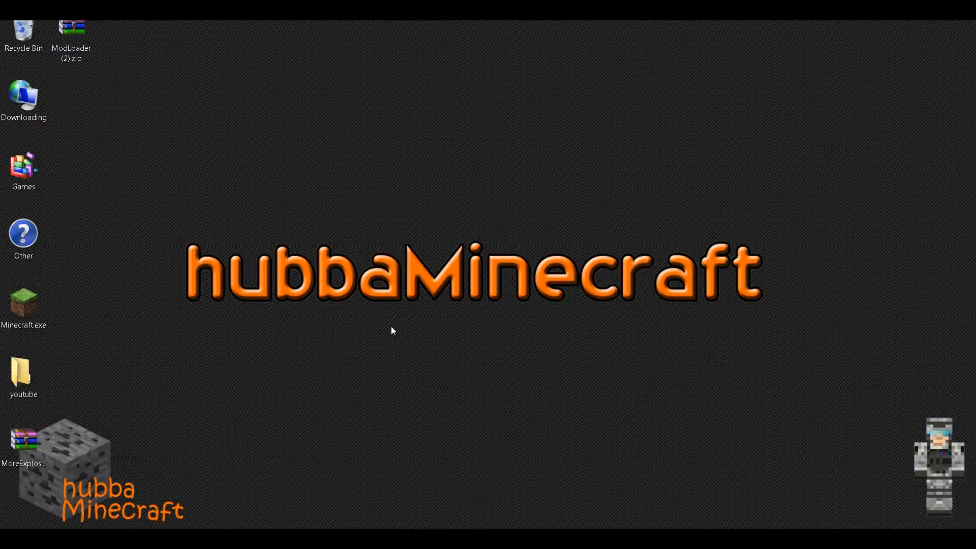
mouse_move(385, 332)
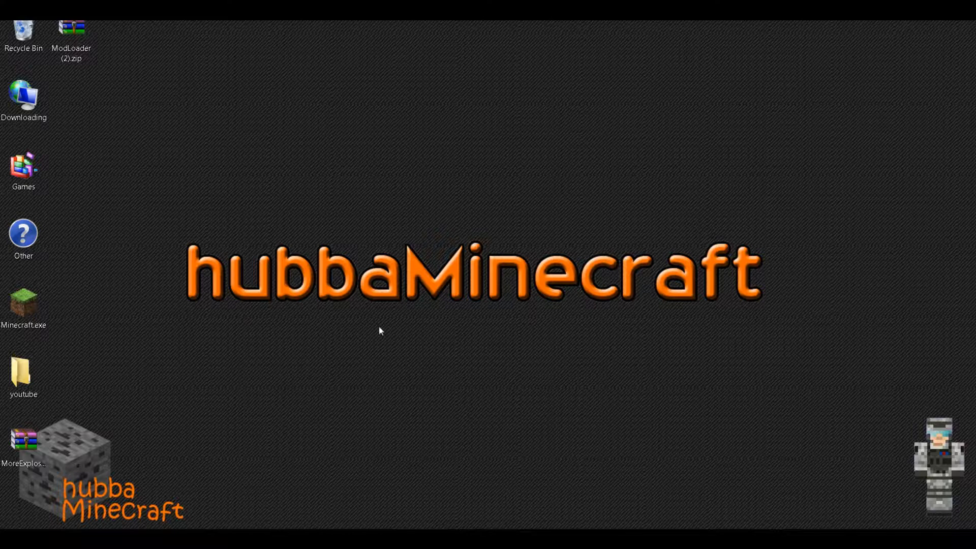
Check the ModLoader (2).zip and More Explosives zips on the desktop, then open the Start menu.
left_click(71, 31)
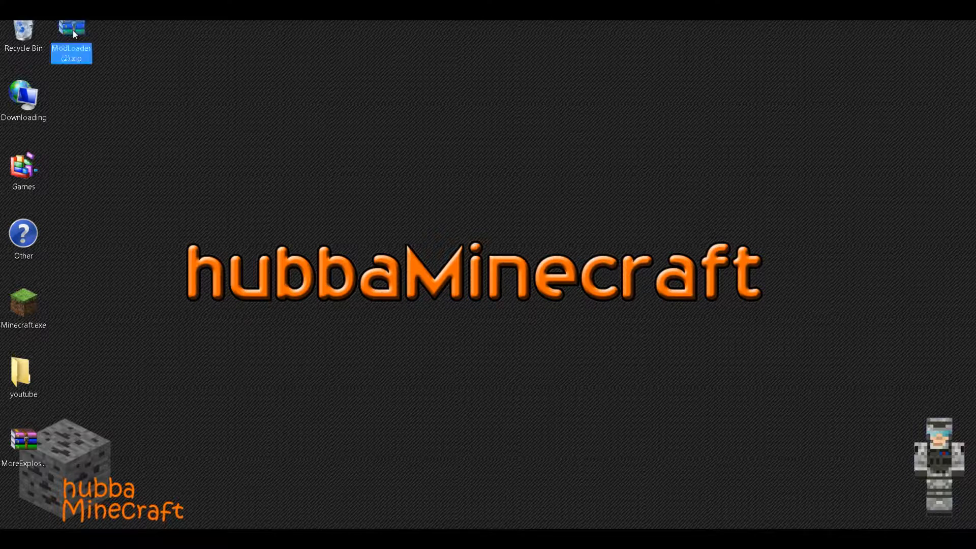
left_click(120, 165)
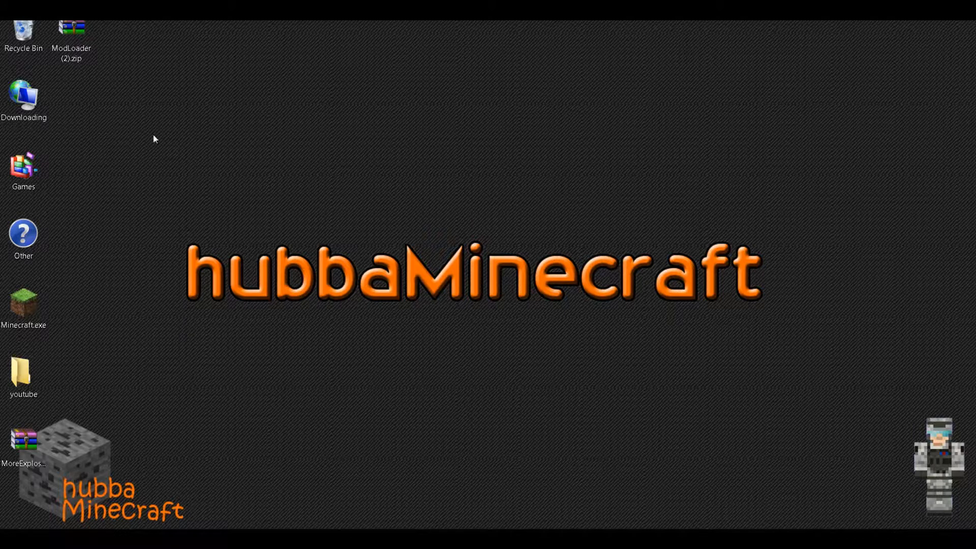
left_click(24, 441)
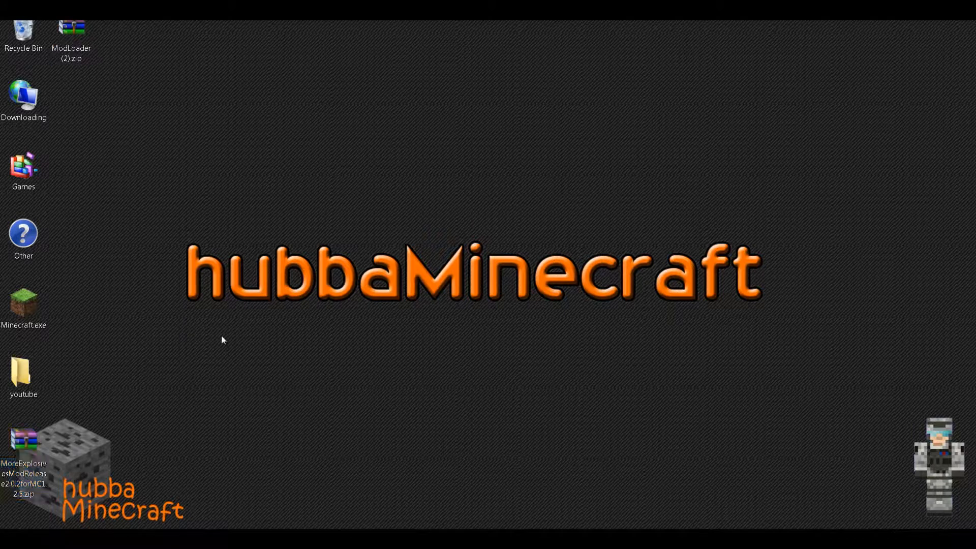
left_click(9, 542)
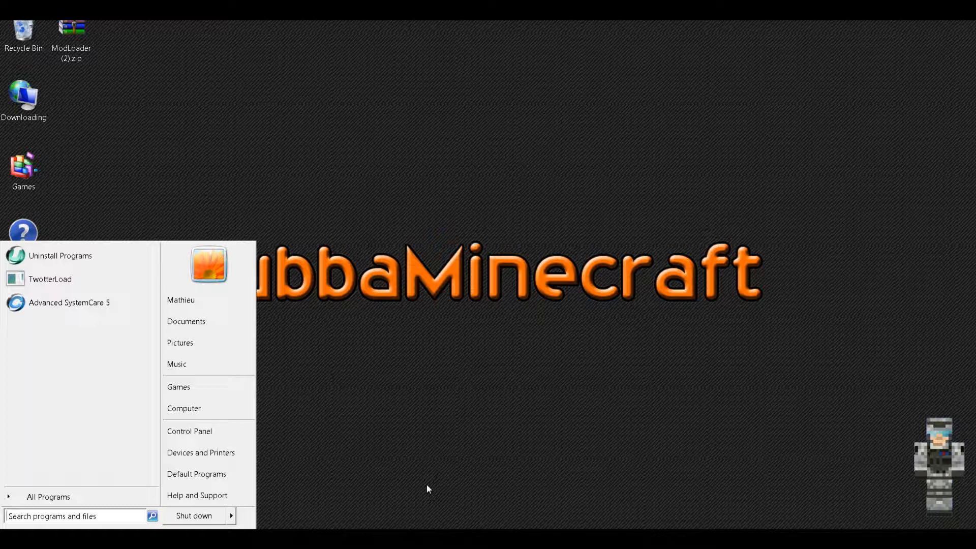
Run %appdata to open the Roaming folder containing .minecraft.
type("ru")
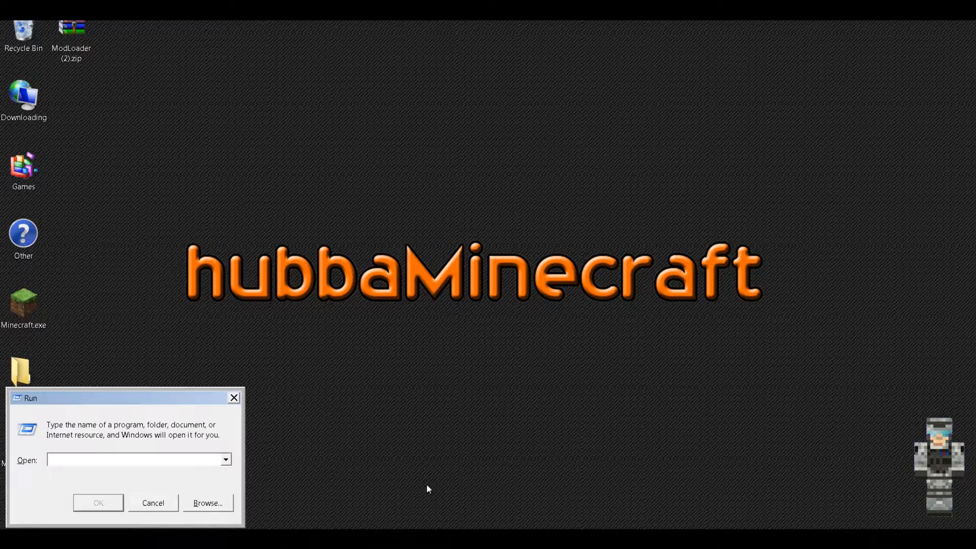
type("%")
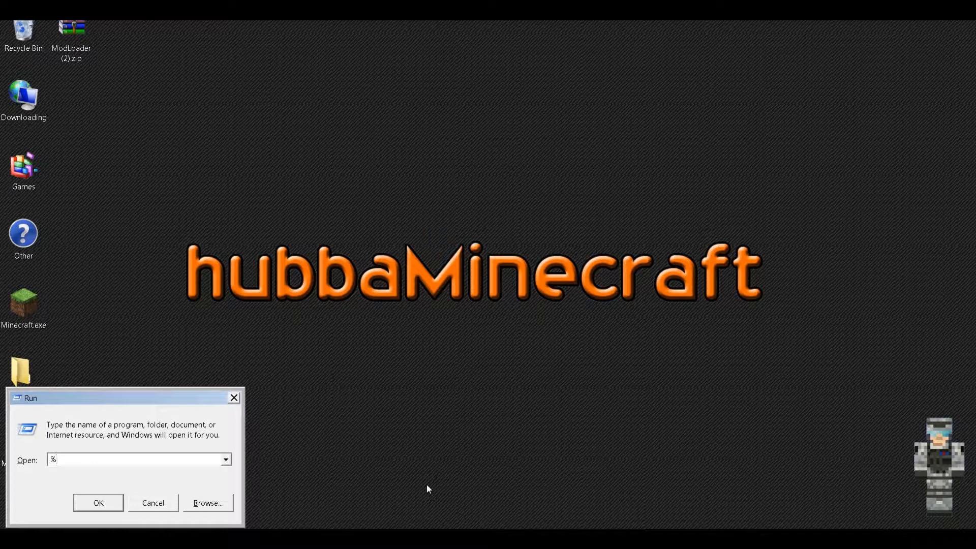
type("appdat")
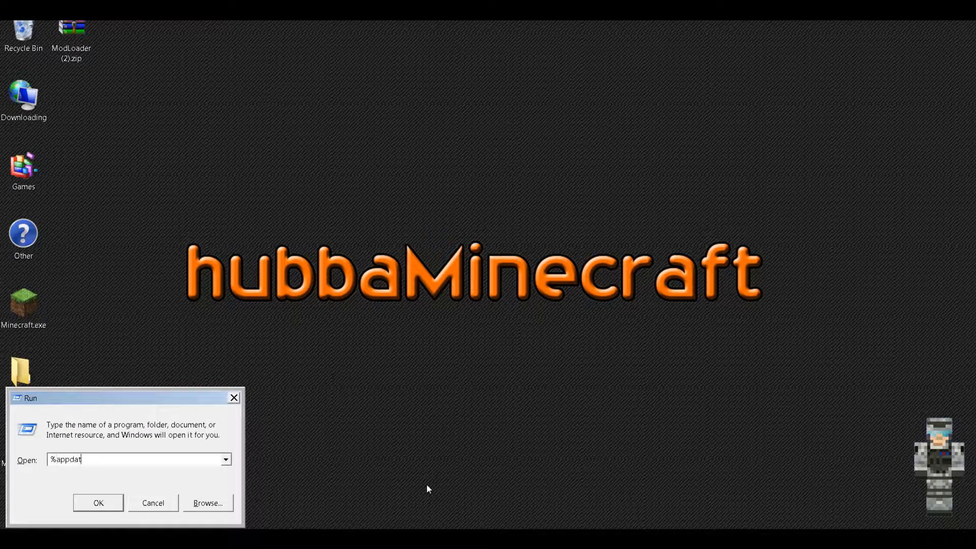
left_click(98, 502)
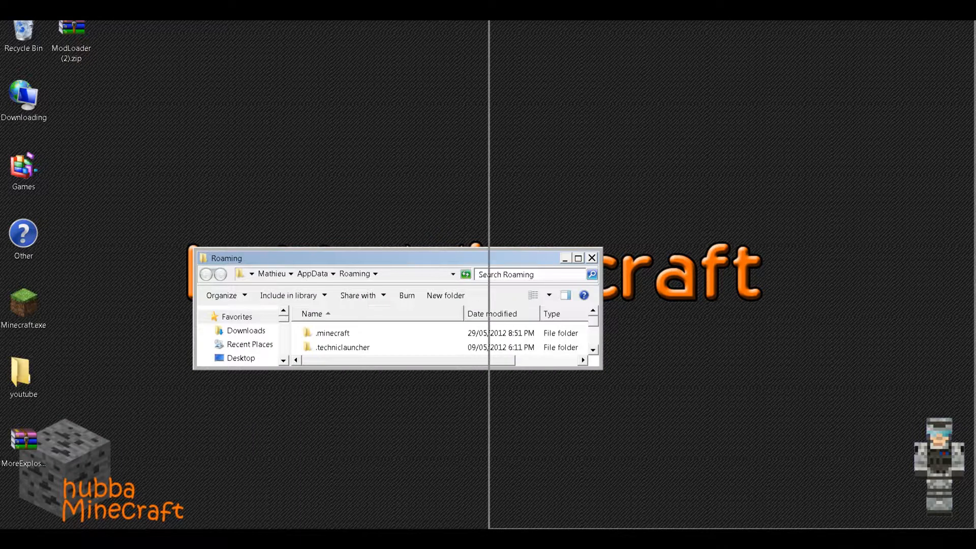
Go to .minecraft\bin and open minecraft.jar with WinRAR archiver.
double_click(332, 332)
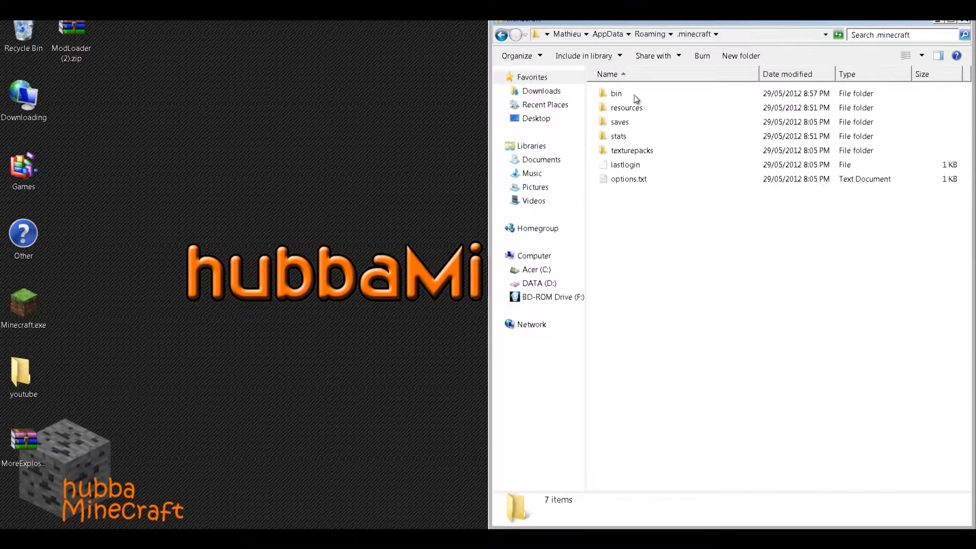
double_click(616, 93)
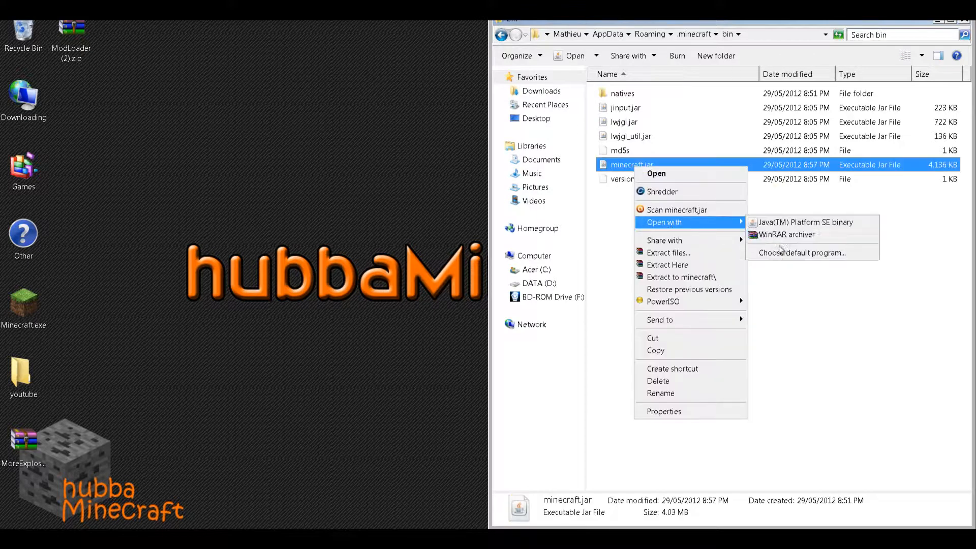
left_click(788, 234)
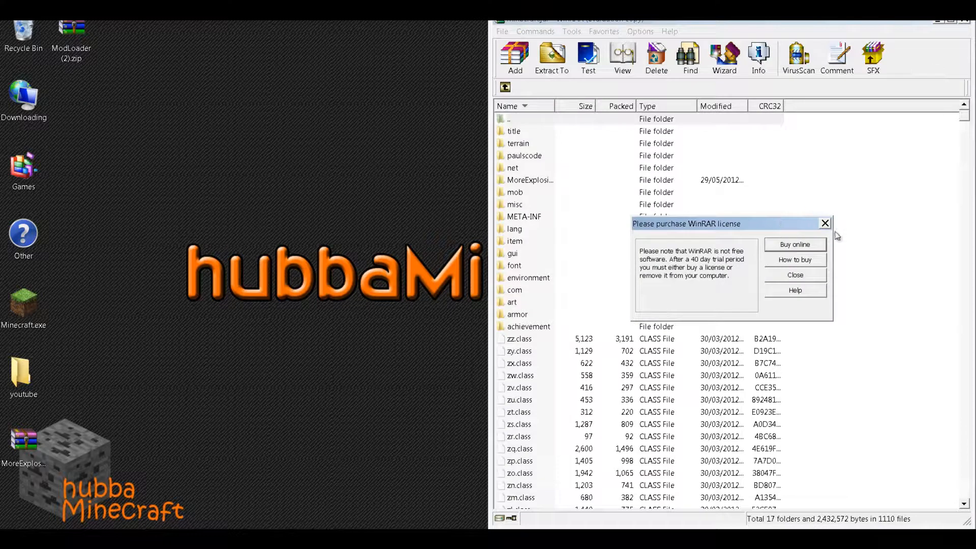
Dismiss the license reminder and delete META-INF from minecraft.jar, confirming with Yes.
left_click(795, 274)
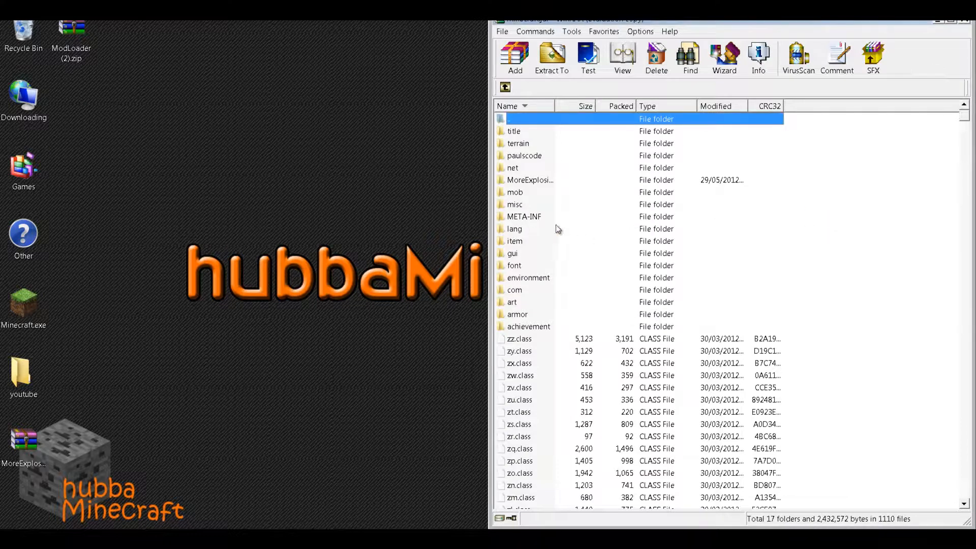
mouse_move(542, 218)
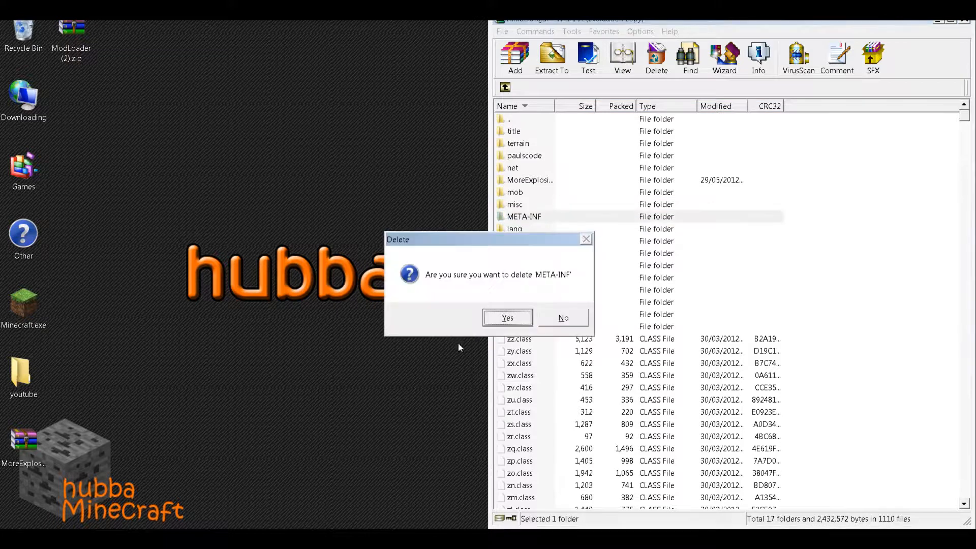
left_click(507, 317)
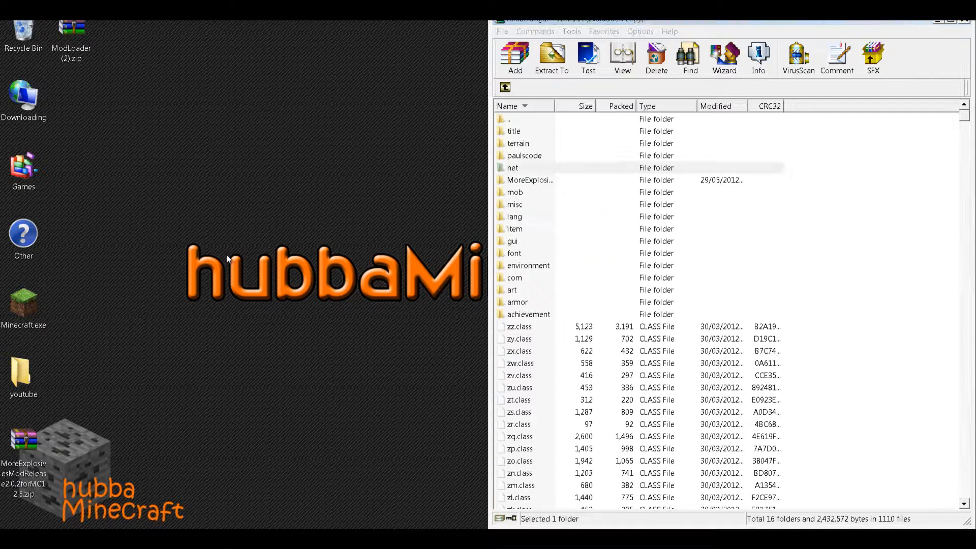
left_click(512, 241)
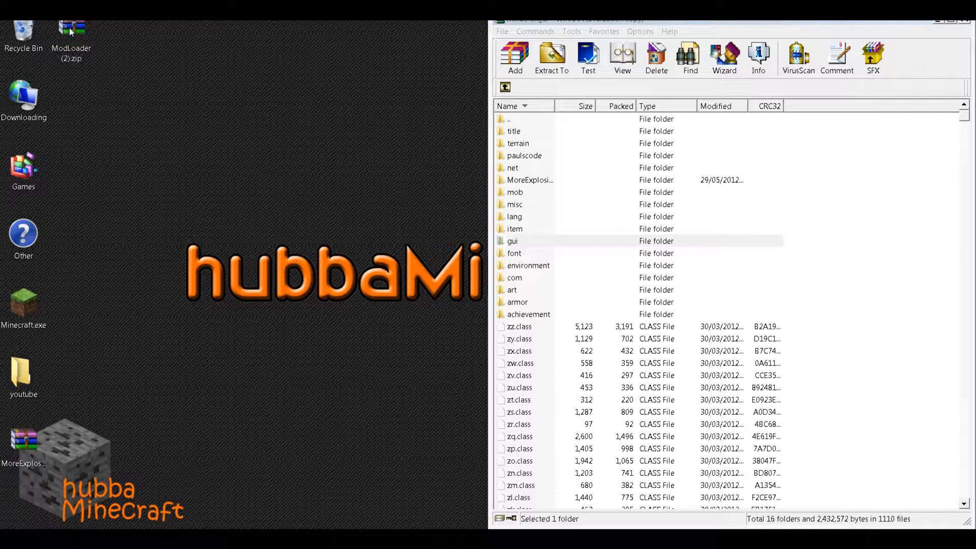
Copy all 19 ModLoader (2).zip class files into minecraft.jar and confirm the archive parameters.
double_click(71, 30)
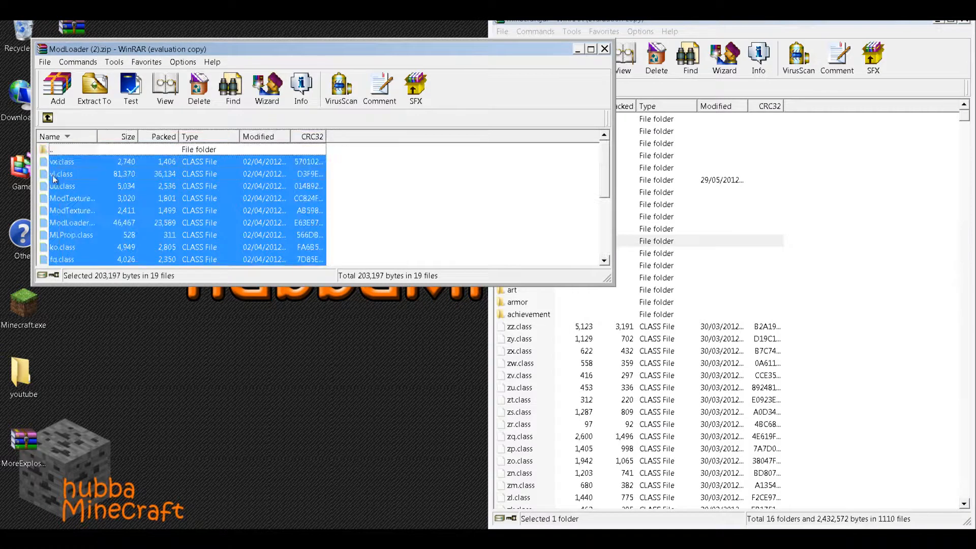
left_click(513, 57)
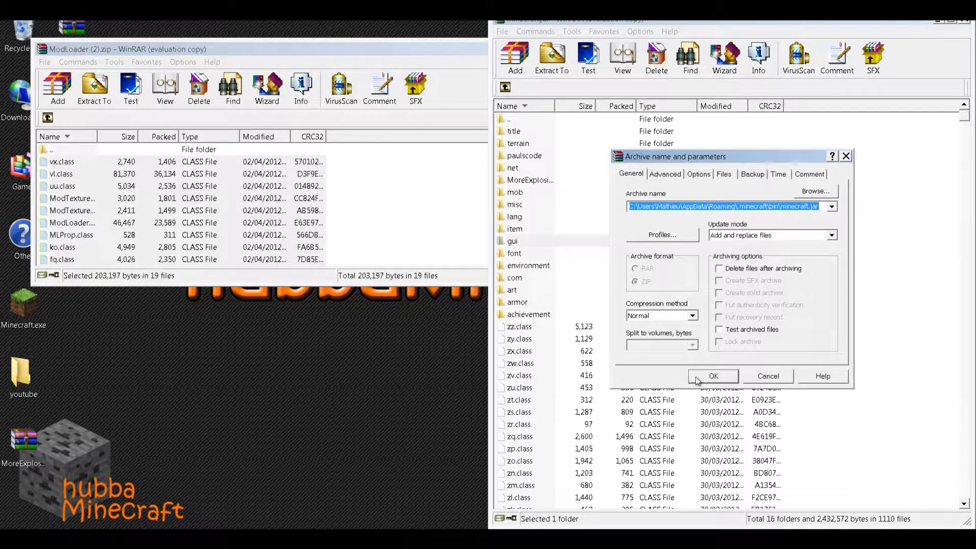
left_click(713, 376)
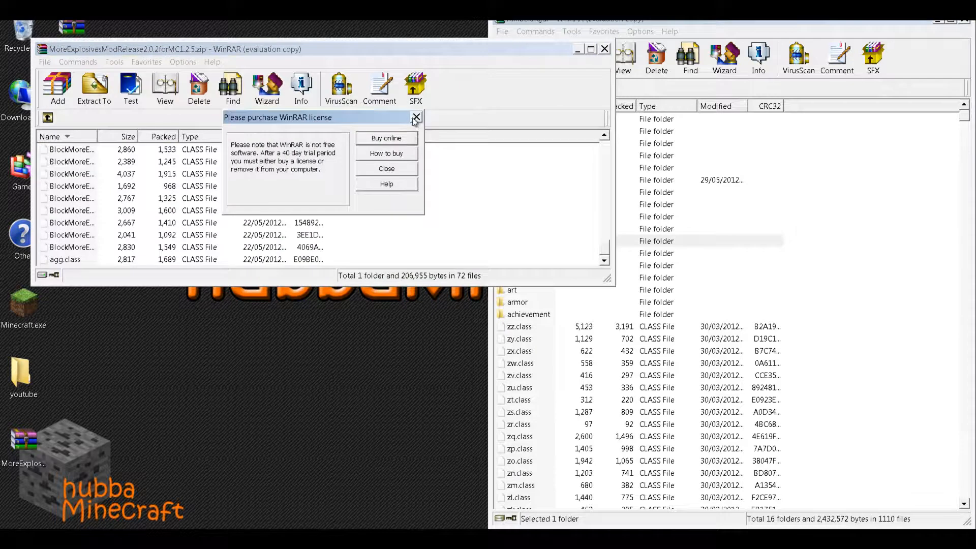
Drag the More Explosives files into minecraft.jar, then close the WinRAR windows.
left_click(416, 116)
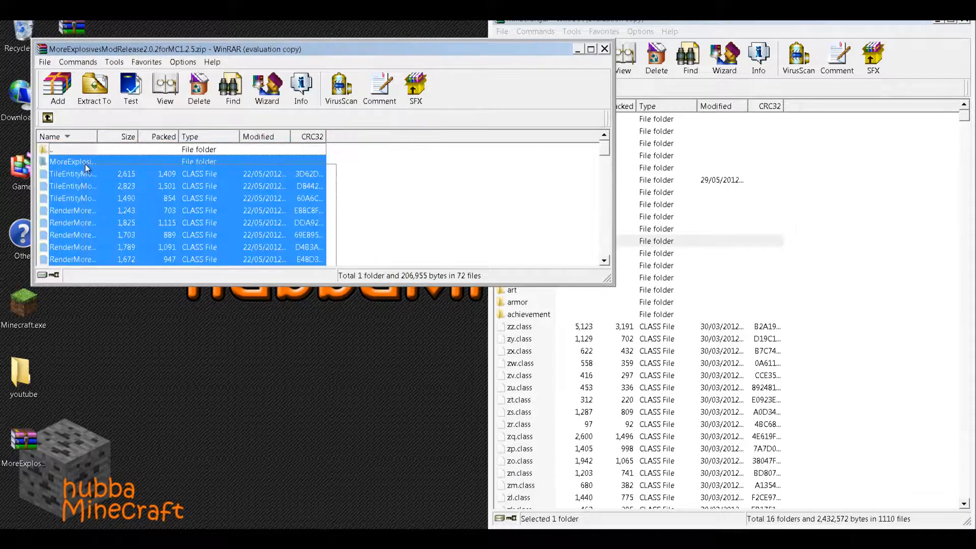
left_click(93, 89)
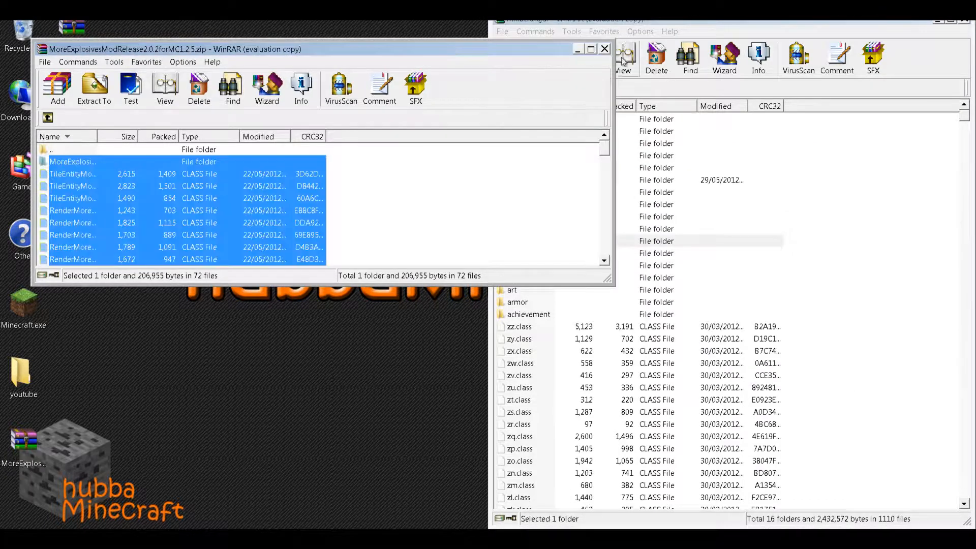
left_click(604, 48)
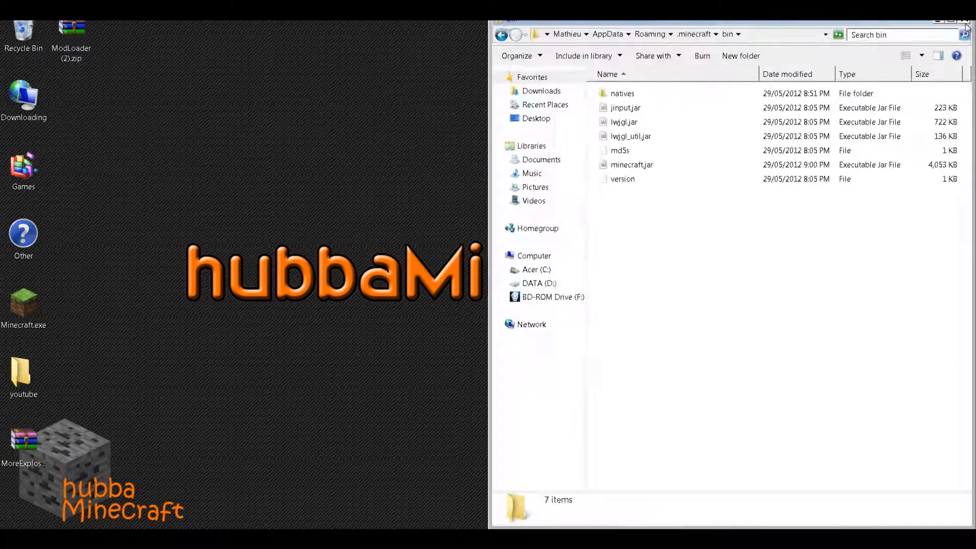
Close Explorer, run Minecraft.exe past the security warning, and log in with the password.
left_click(967, 20)
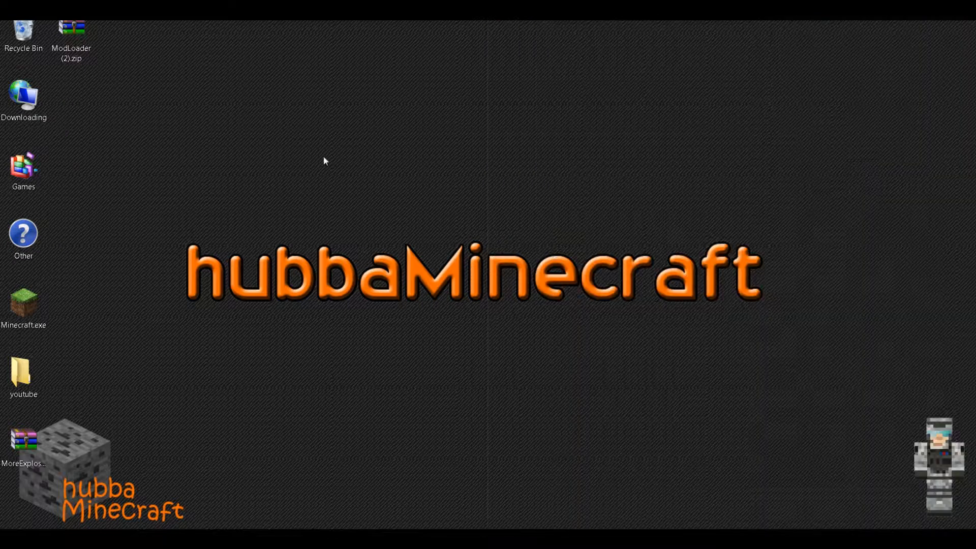
double_click(23, 305)
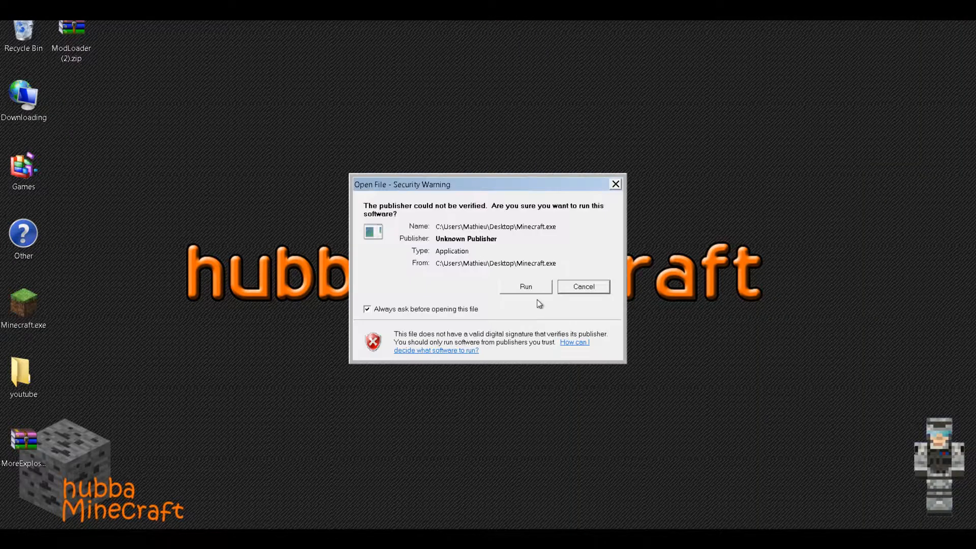
left_click(524, 286)
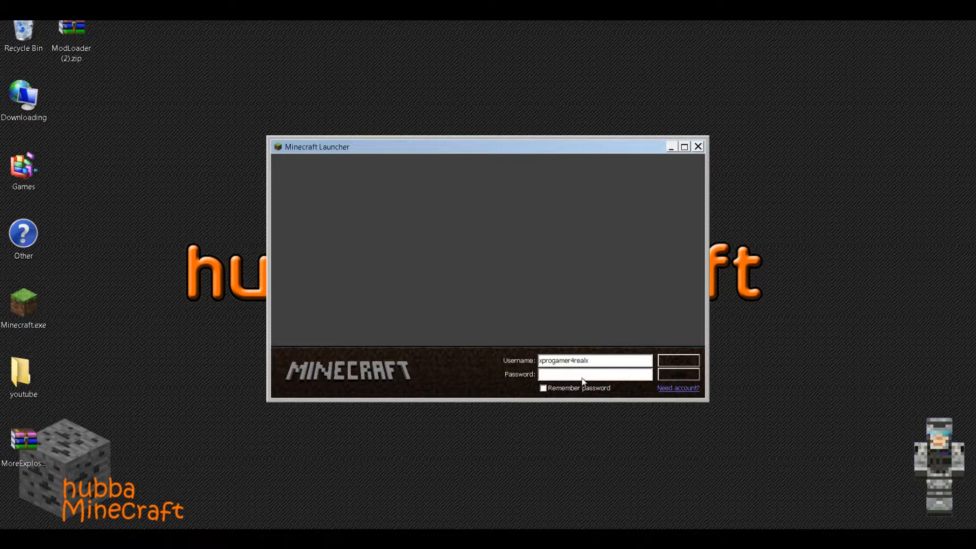
type("****")
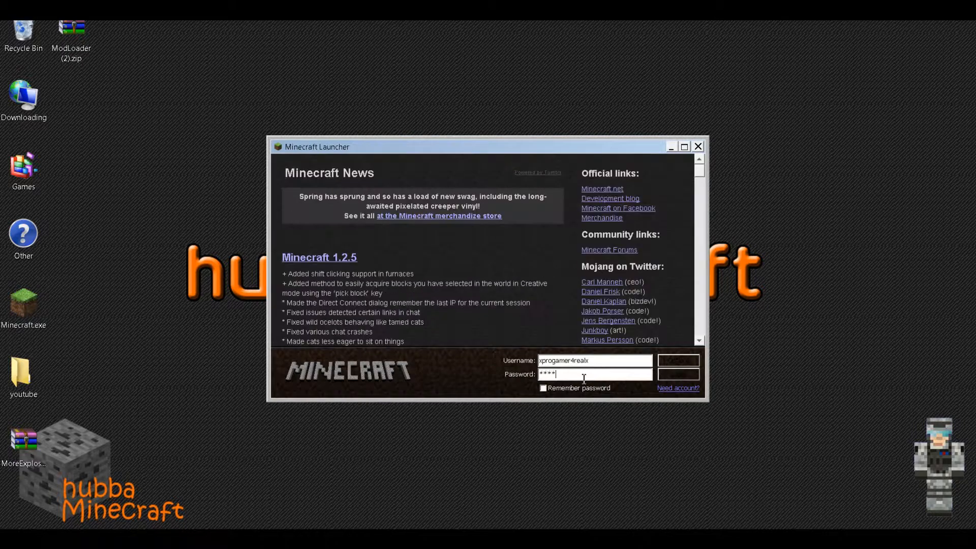
left_click(677, 360)
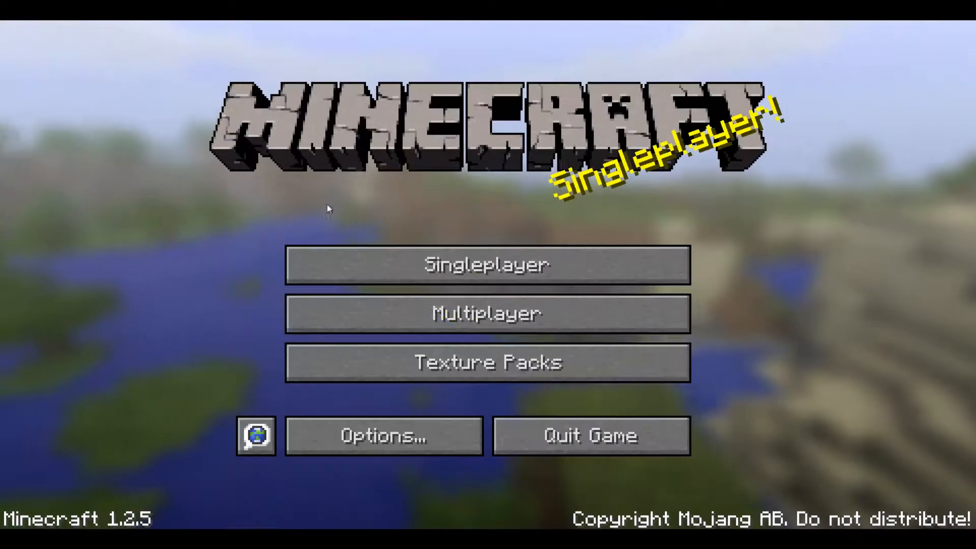
Set up a new singleplayer world, attempting Creative mode, and enter it.
left_click(487, 263)
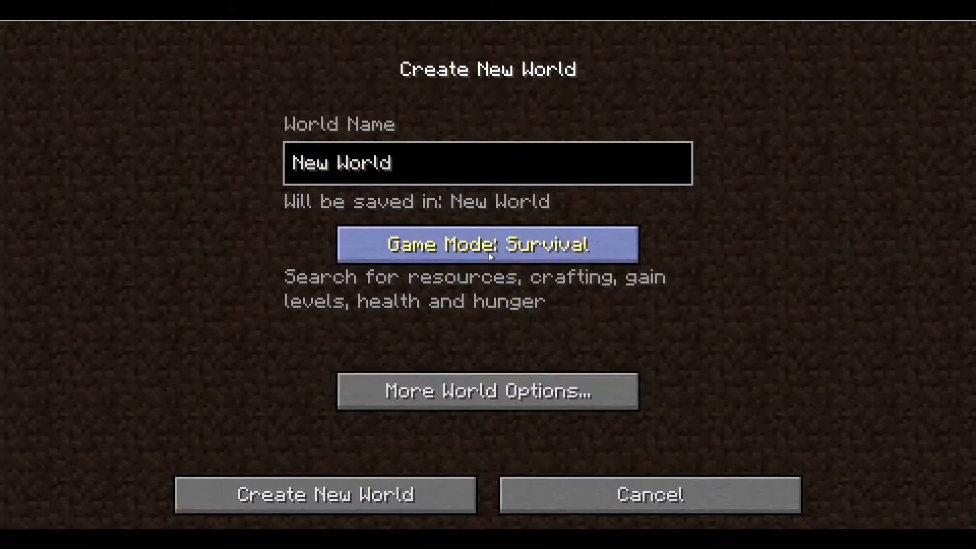
left_click(325, 494)
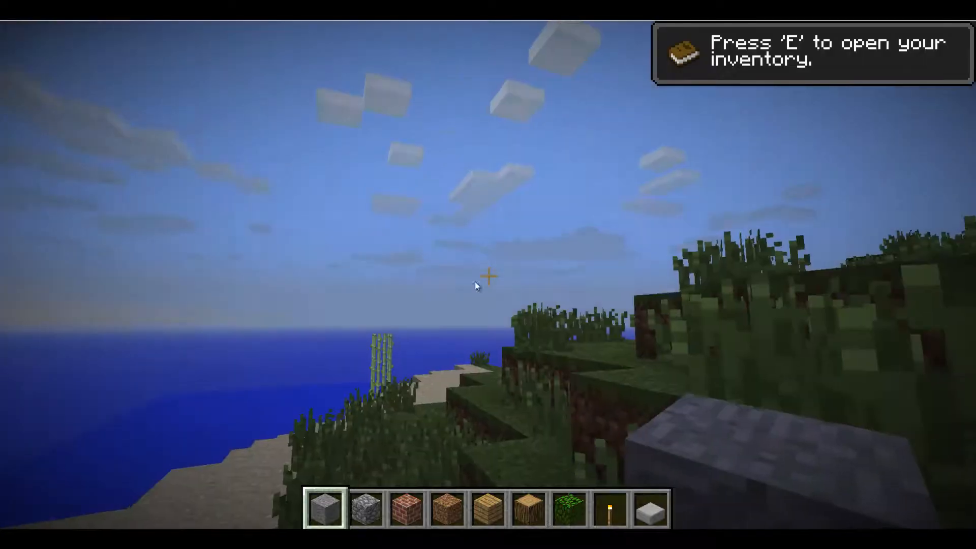
key("e")
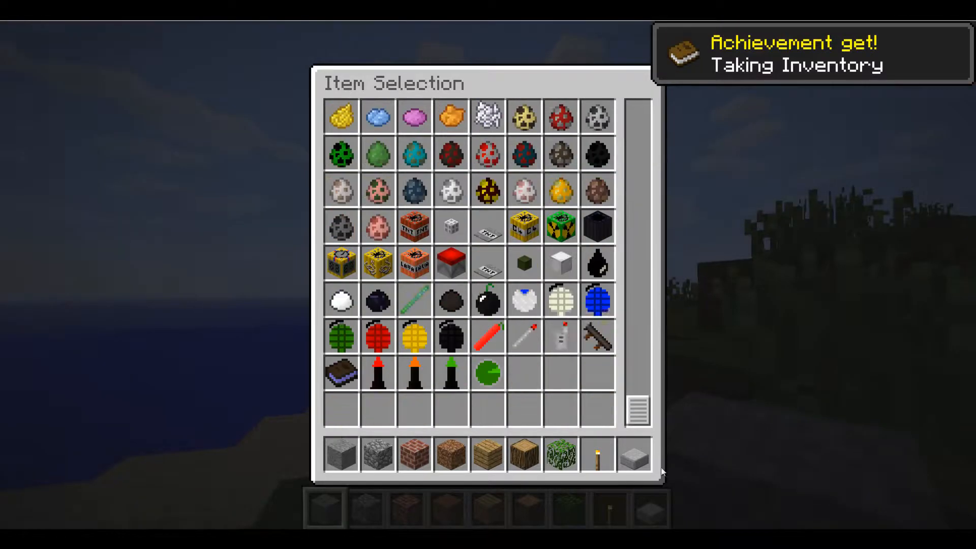
mouse_move(451, 189)
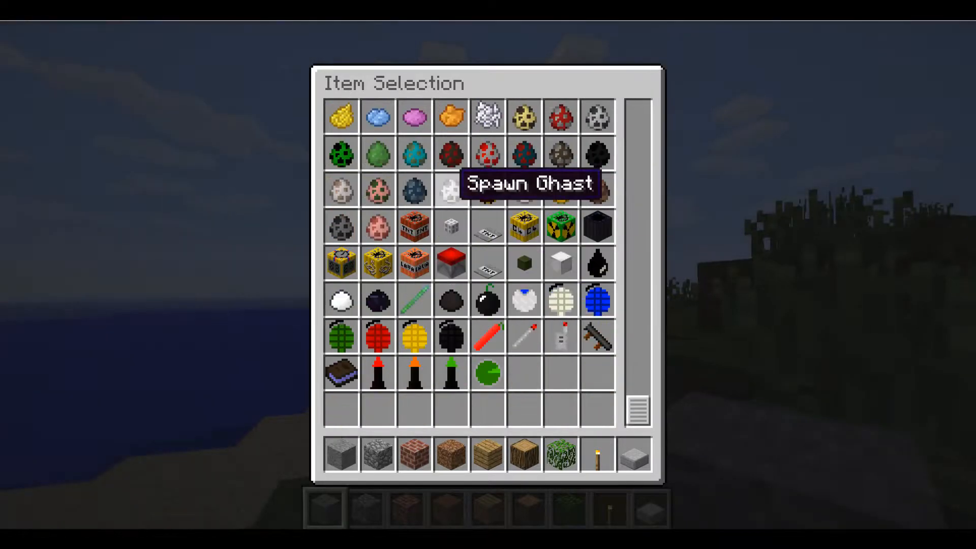
key("Escape")
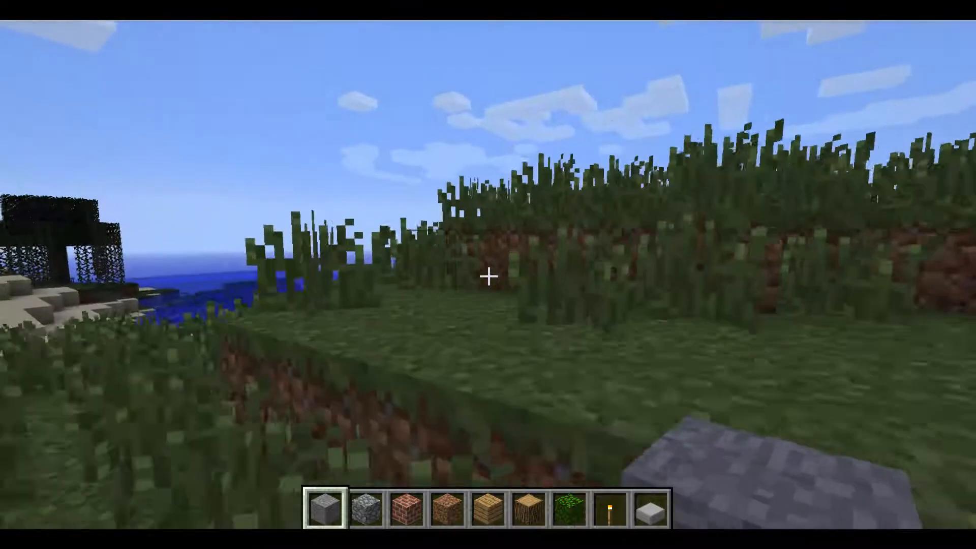
mouse_move(488, 274)
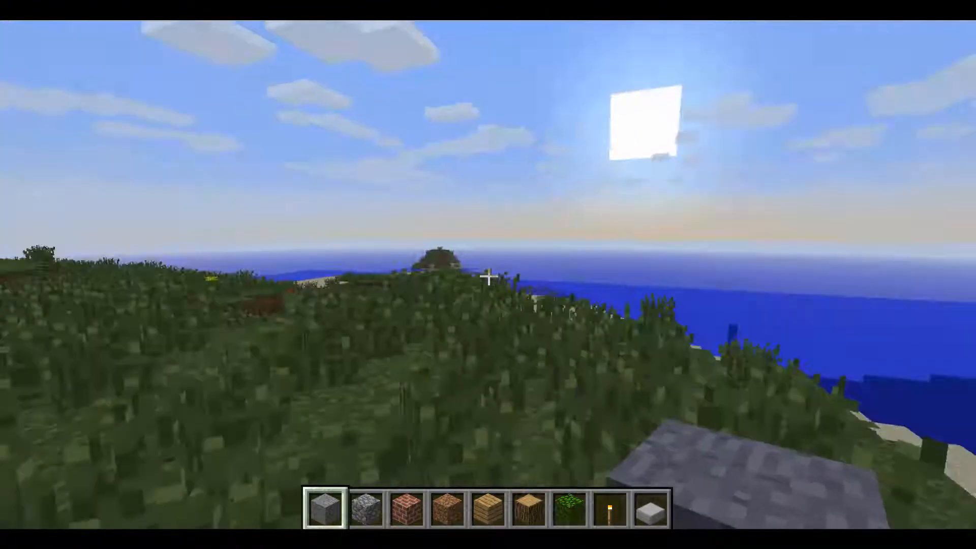